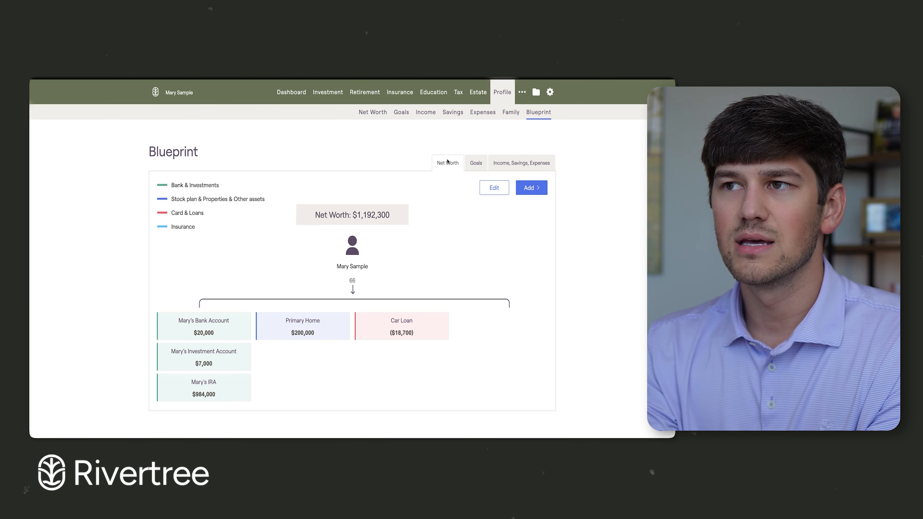
Go to the Goals subtab to view Mary's financial goals including the $25,000 Home Improvement goal
left_click(401, 113)
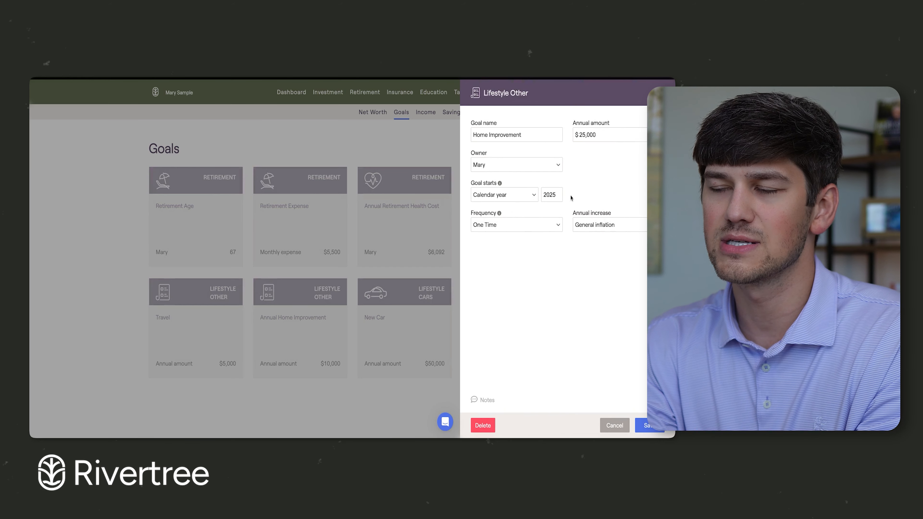
Review the Annual Home Improvement and Travel goal details, checking the travel annual amount
left_click(647, 425)
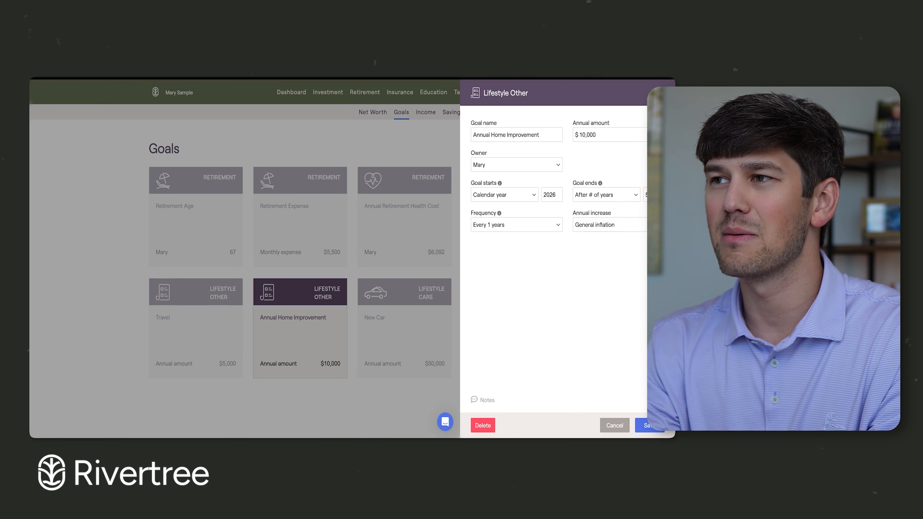
left_click(647, 425)
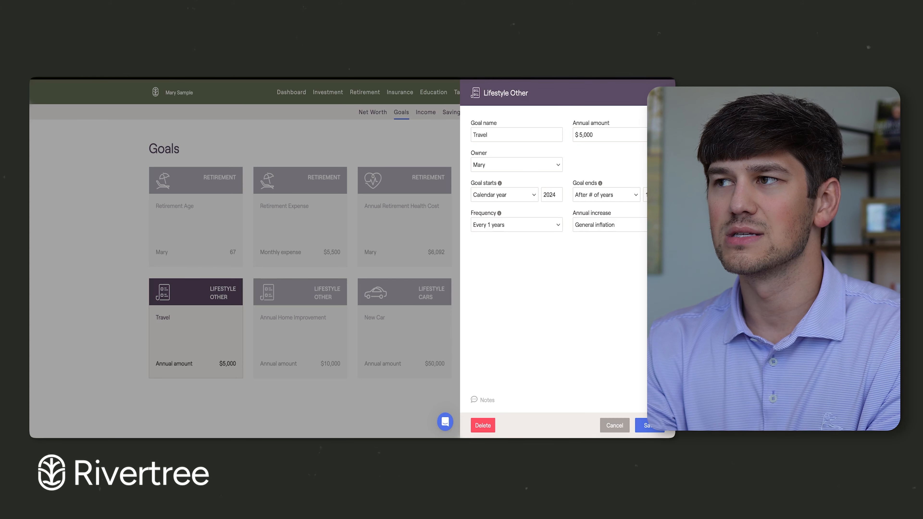
double_click(583, 135)
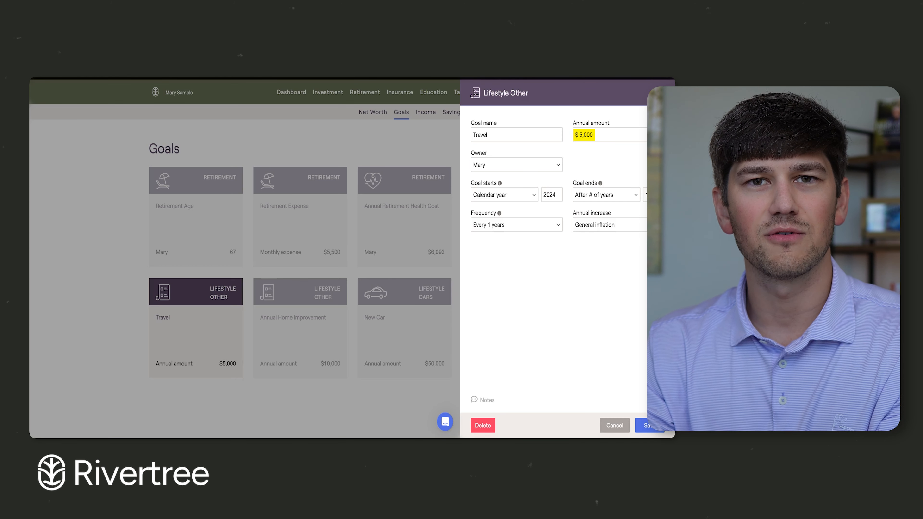
left_click(648, 425)
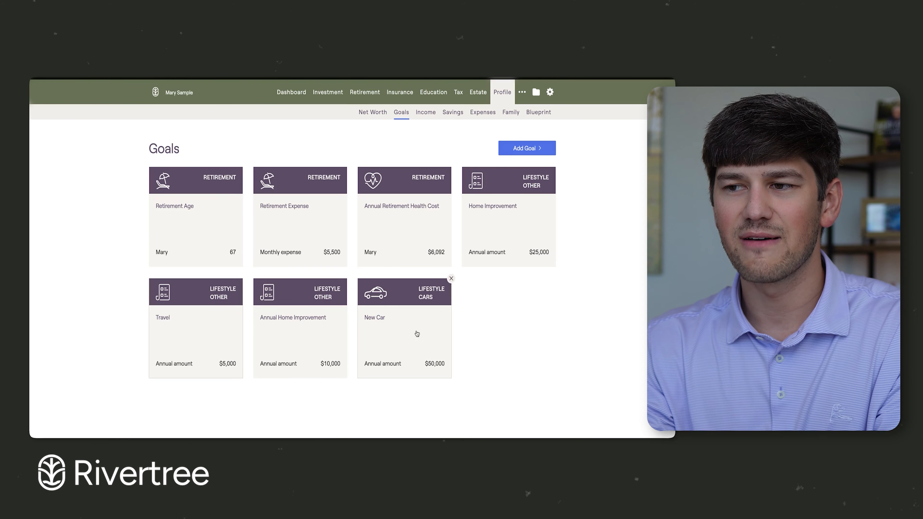
Review the New Car goal details and return to the goals overview
left_click(416, 333)
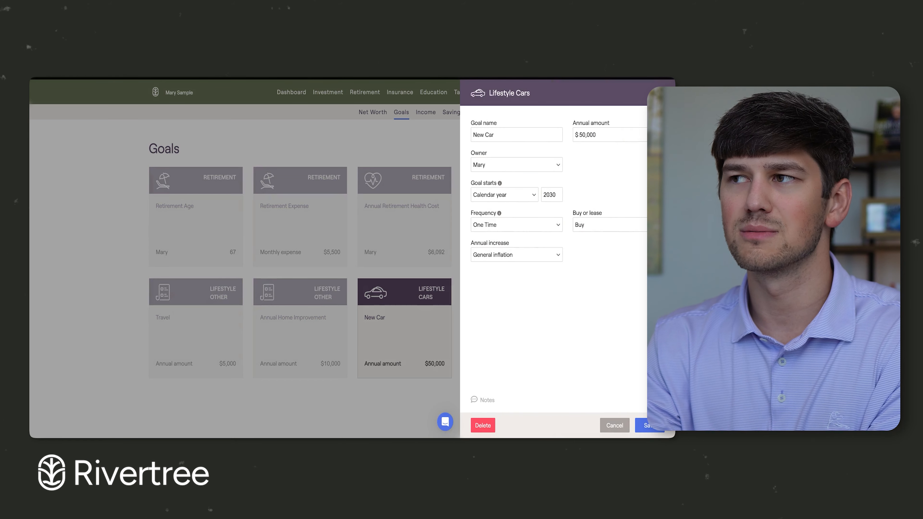
left_click(647, 425)
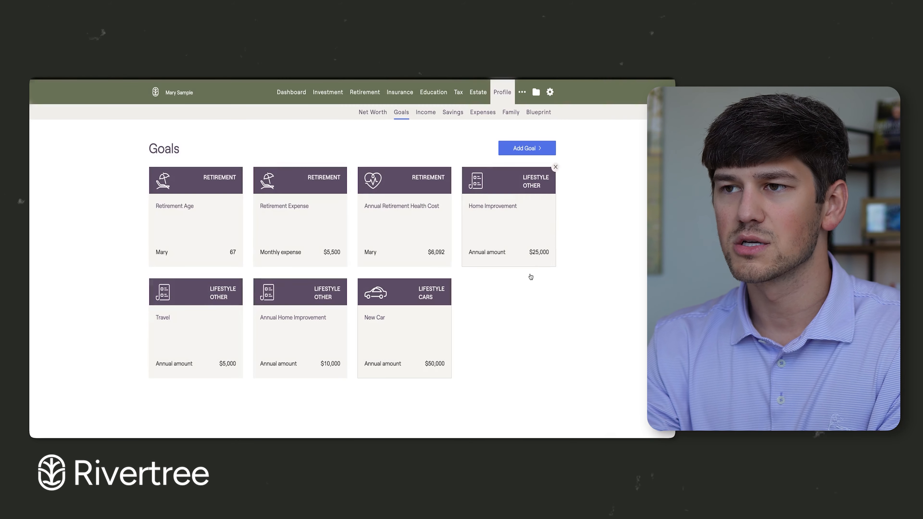
double_click(436, 252)
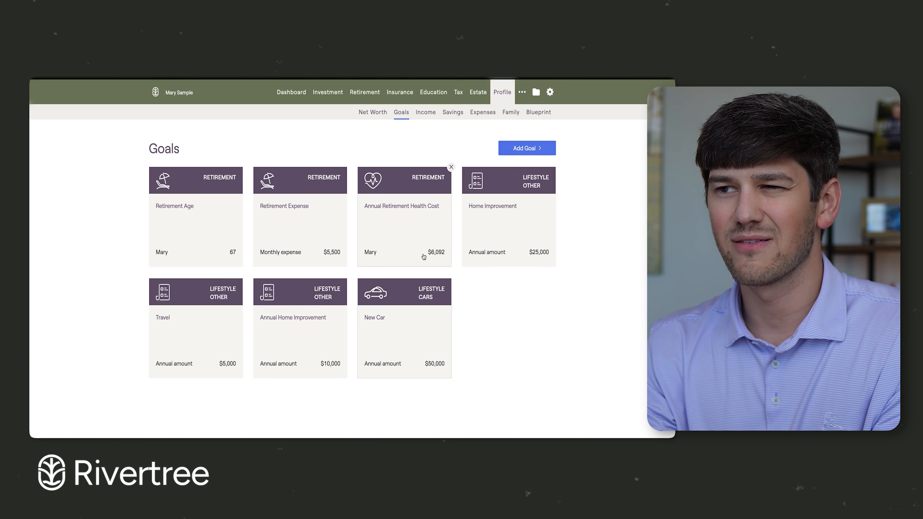
mouse_move(450, 260)
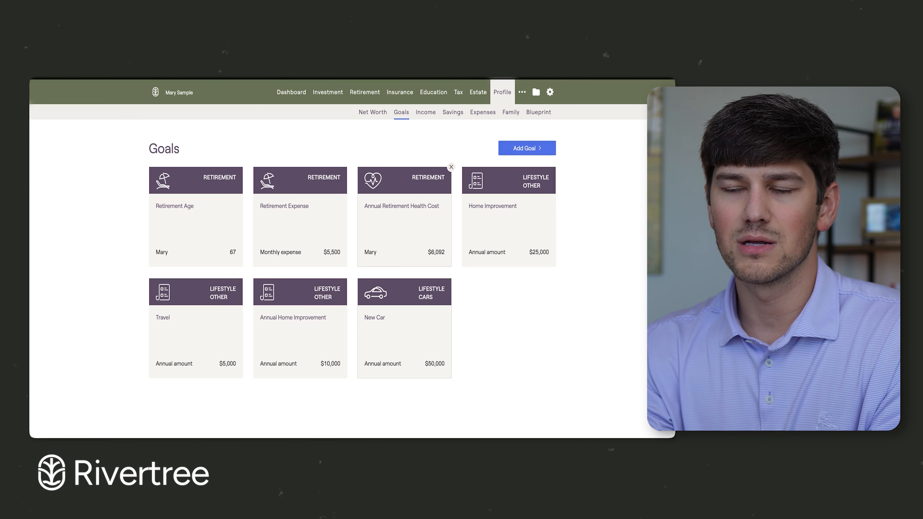
Show the Income page listing Mary's salary, Social Security, bonus and pension income
left_click(426, 113)
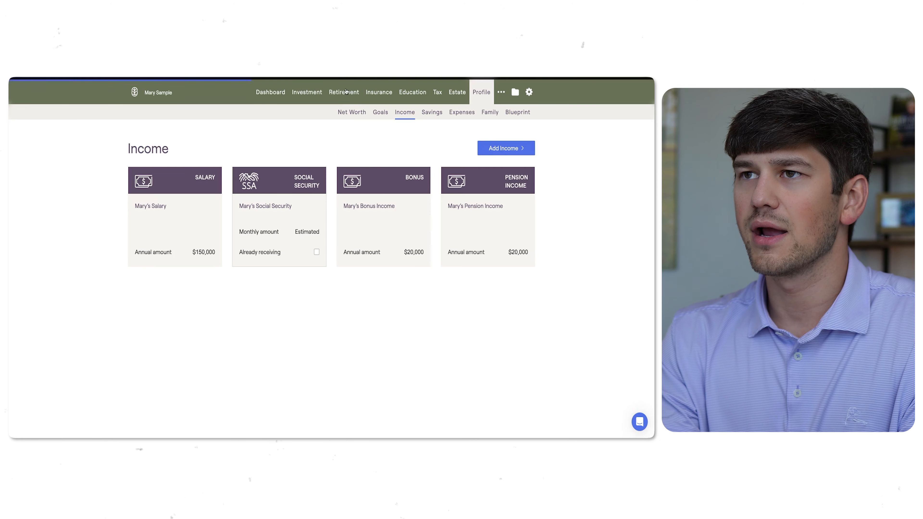
mouse_move(346, 154)
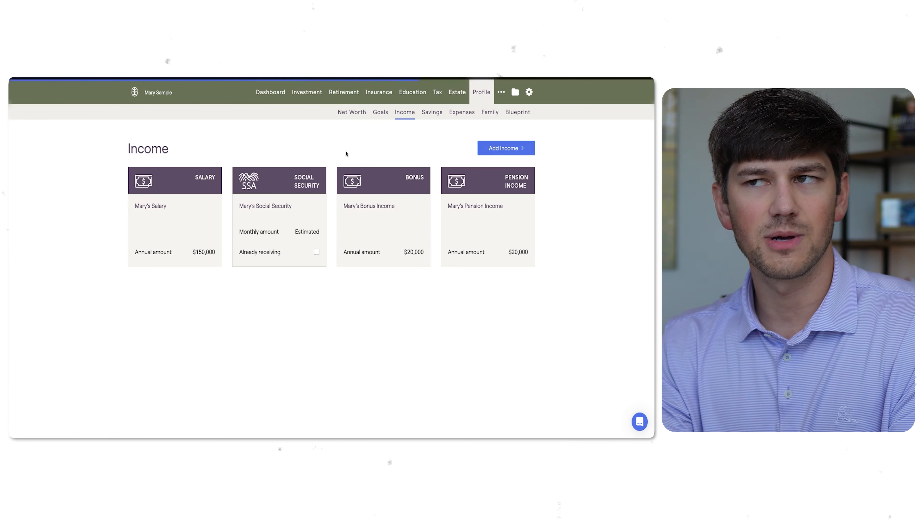
View the retirement analysis where claiming Social Security at retirement gives 94% success versus 98%
left_click(343, 91)
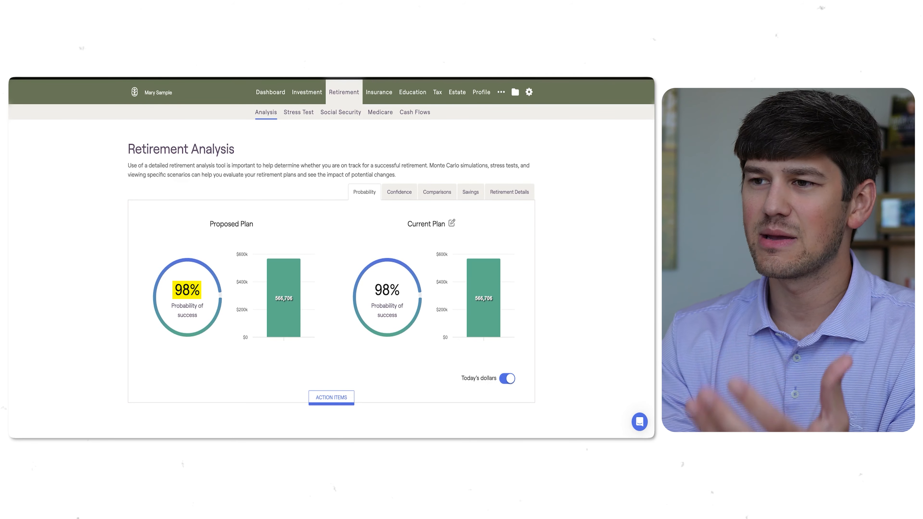
scroll("down", 3)
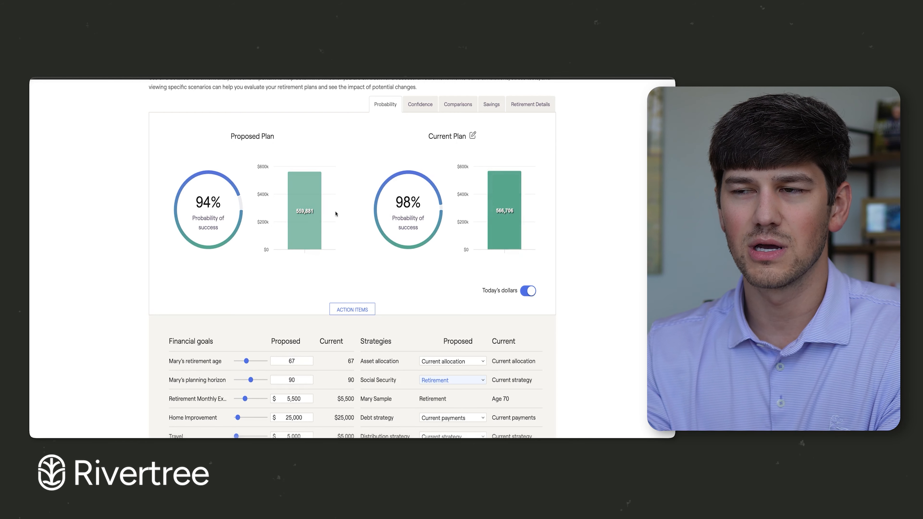
View the Comparisons chart showing the proposed plan ending $27,185 ahead in invested assets
left_click(420, 104)
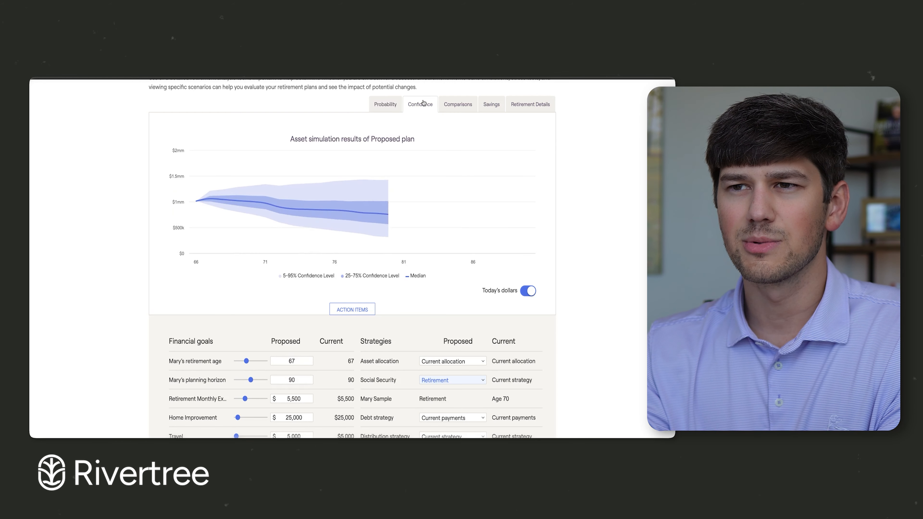
left_click(457, 105)
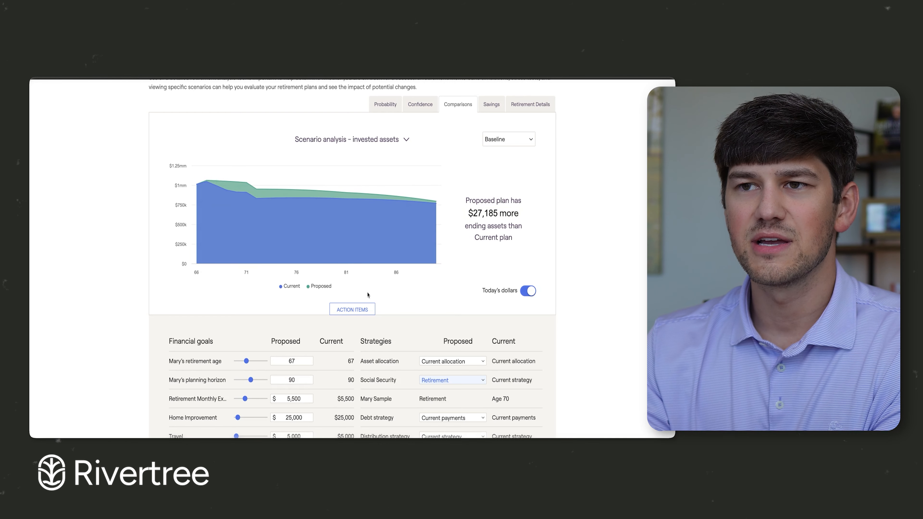
mouse_move(215, 184)
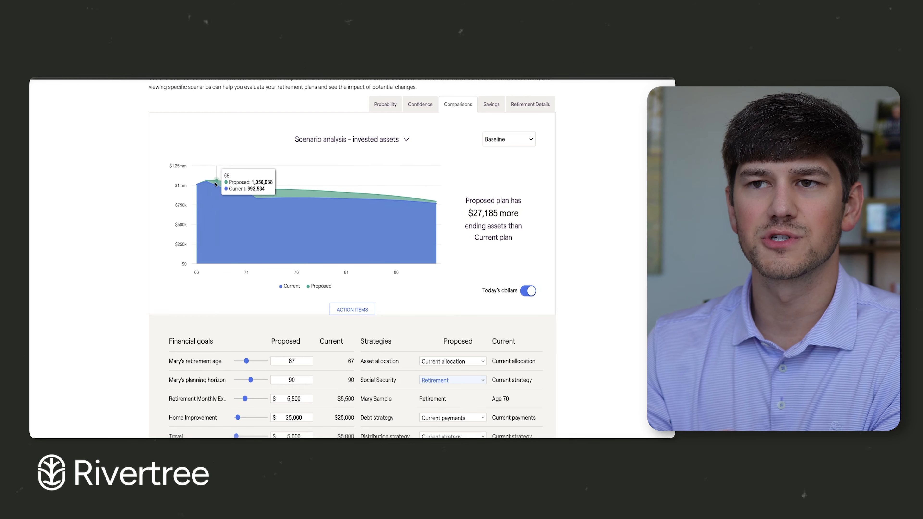
mouse_move(208, 187)
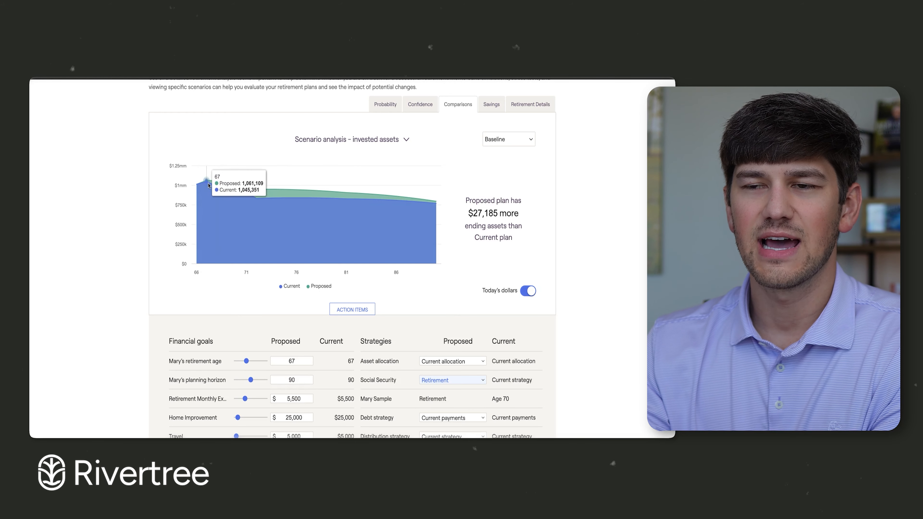
mouse_move(244, 192)
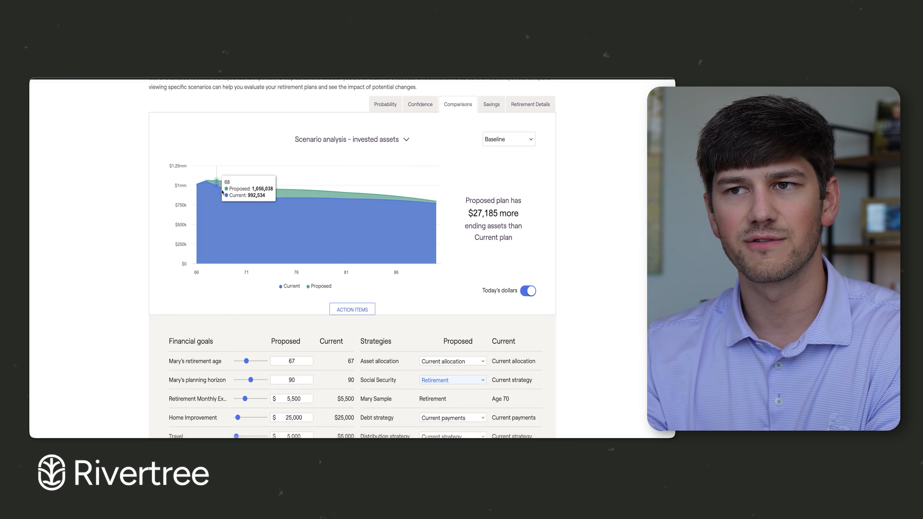
mouse_move(224, 193)
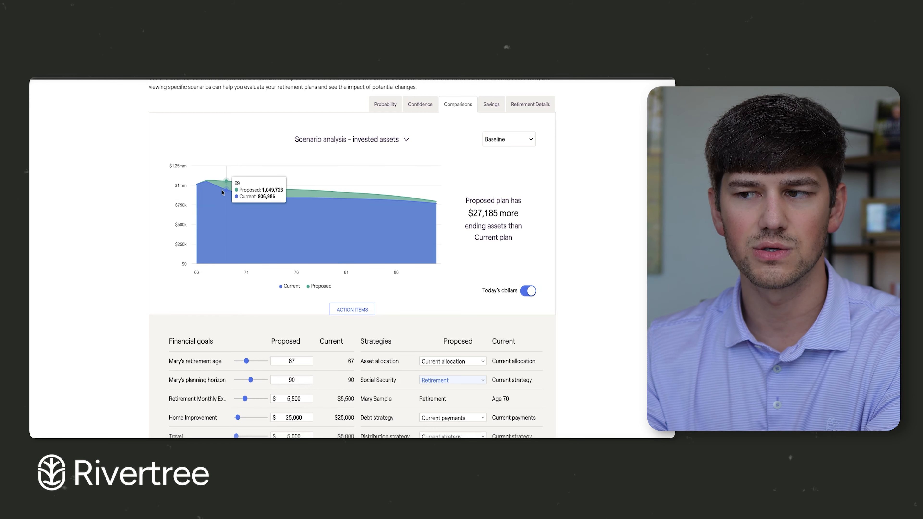
scroll("down", 3)
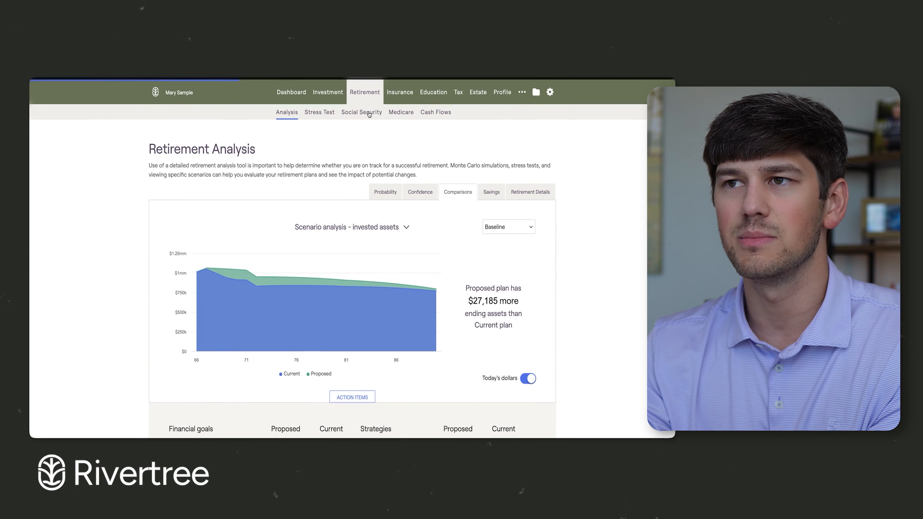
View the Social Security strategy showing full retirement age yields $238,736 less than age 70
left_click(362, 113)
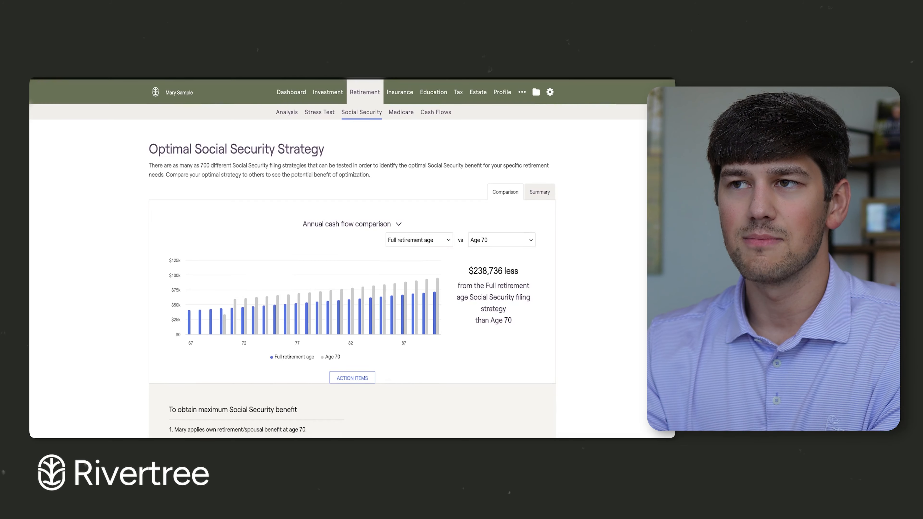
View the cash flow Summary table of Mary's yearly inflows, outflows and net flows from 2025
left_click(435, 113)
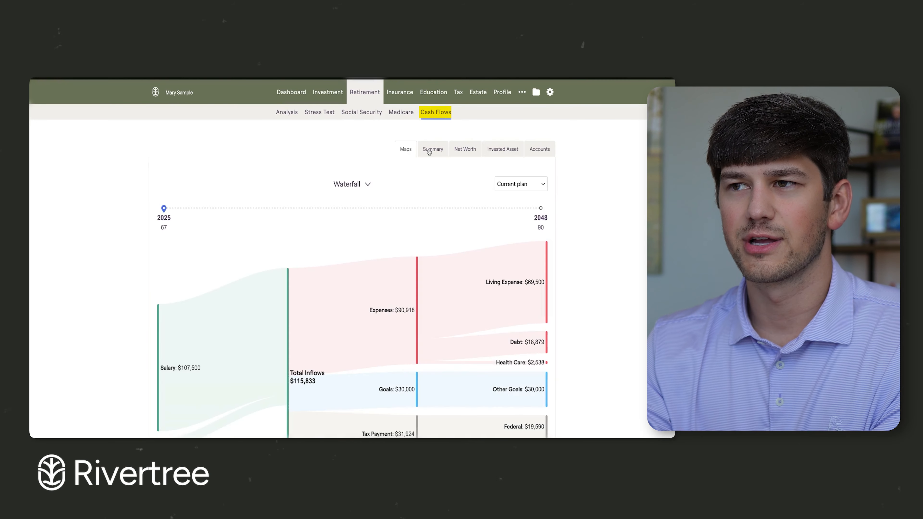
left_click(433, 149)
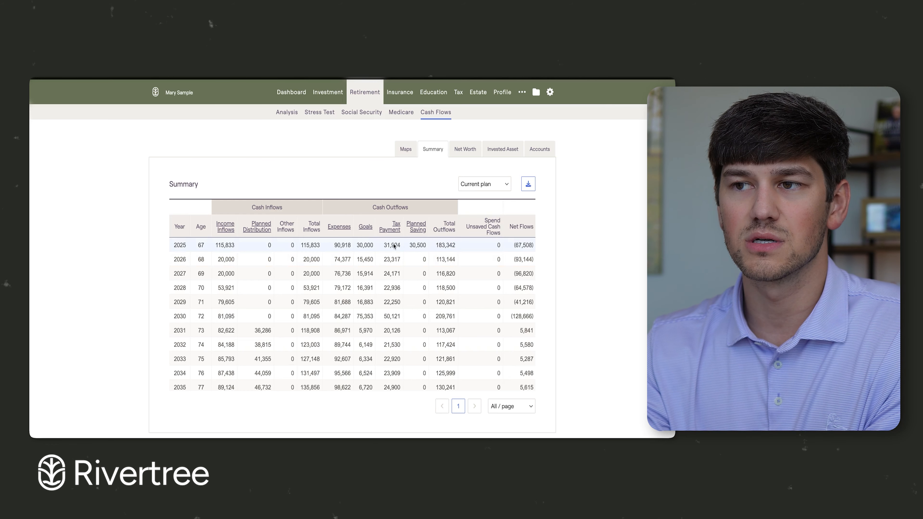
left_click(365, 227)
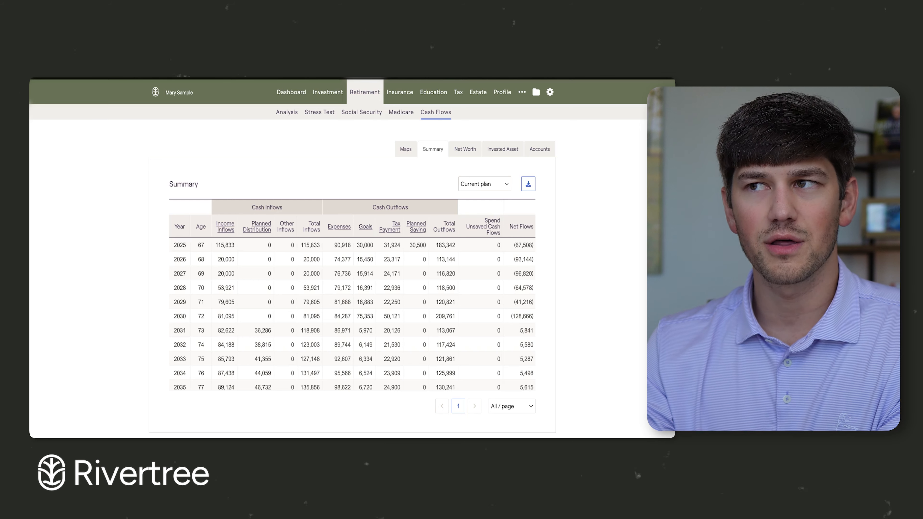
View the Tax Estimate chart of effective federal, state, FICA and local tax rates by age
left_click(458, 92)
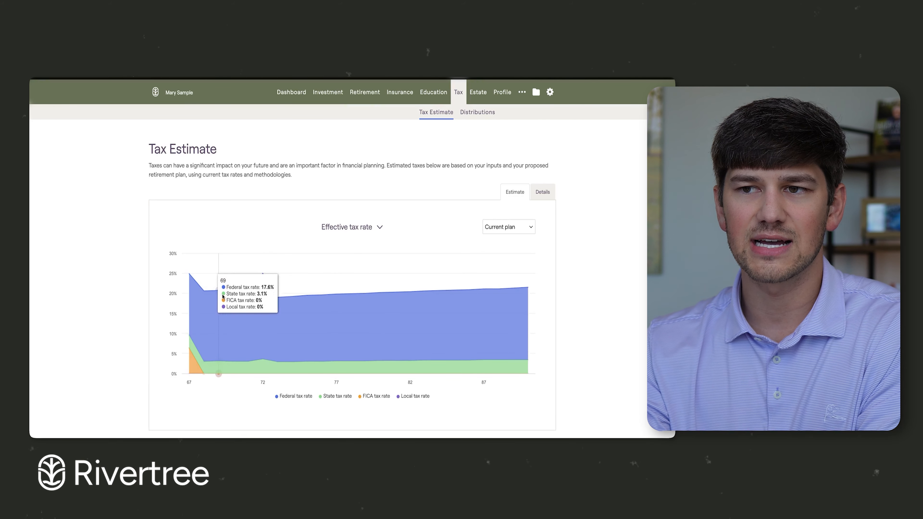
mouse_move(380, 291)
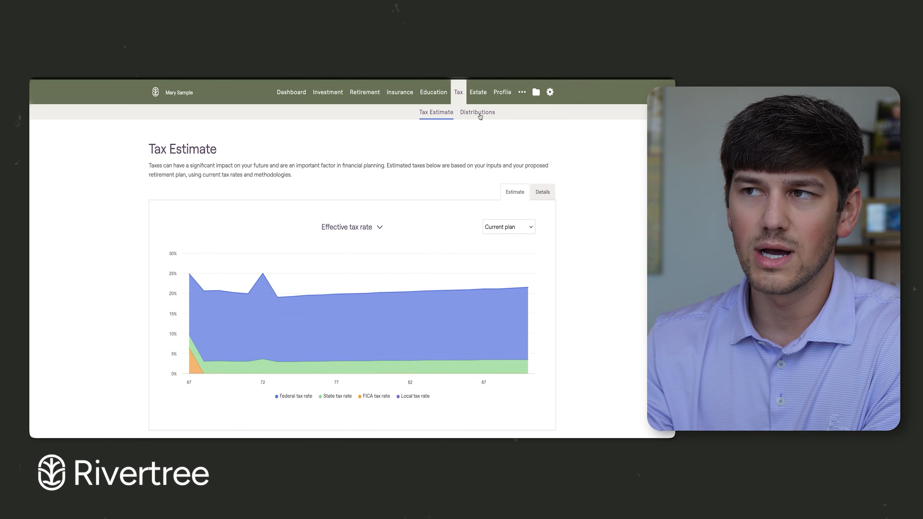
On the Distributions page, step the Roth conversion slider up through the 10%, 12%/15% and 22%/25% brackets
left_click(477, 112)
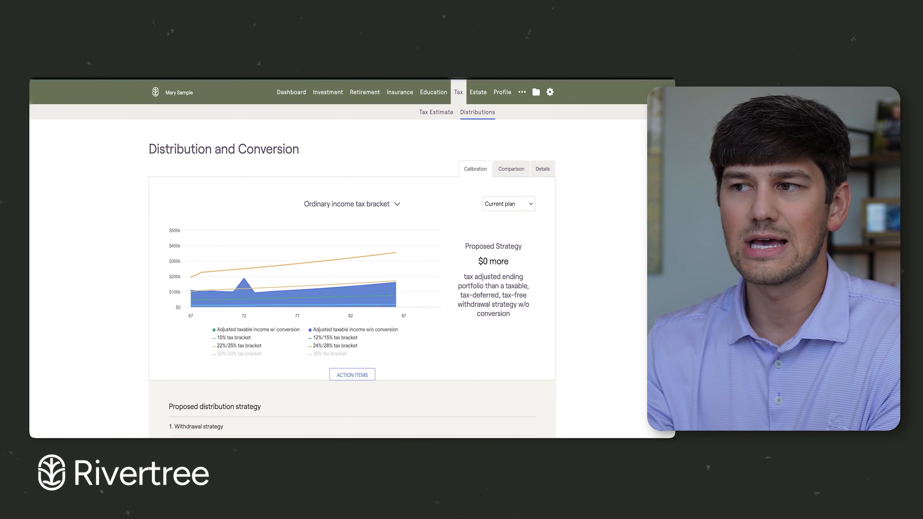
scroll("down", 3)
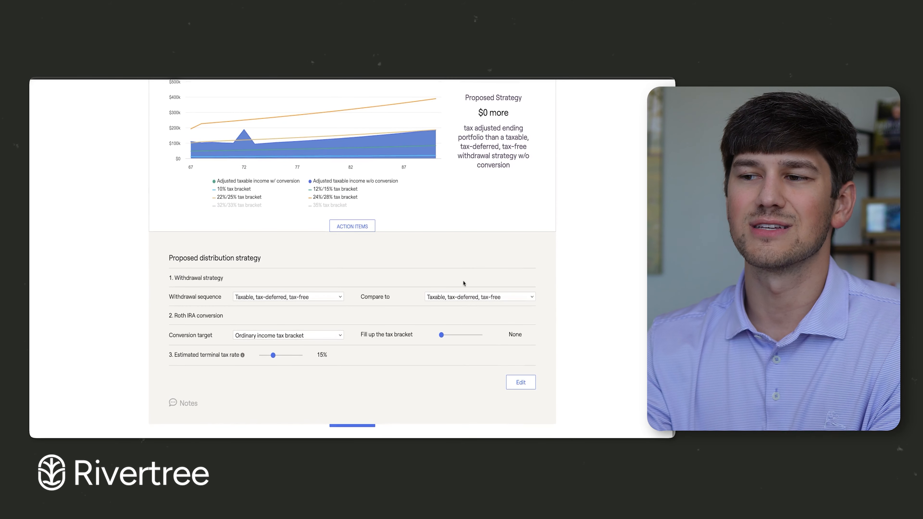
left_click_drag(442, 334, 448, 356)
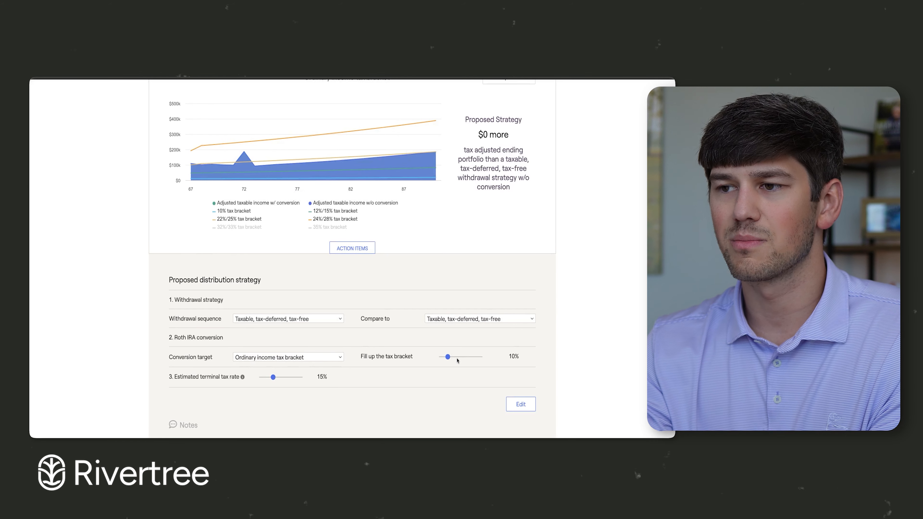
left_click_drag(448, 356, 454, 357)
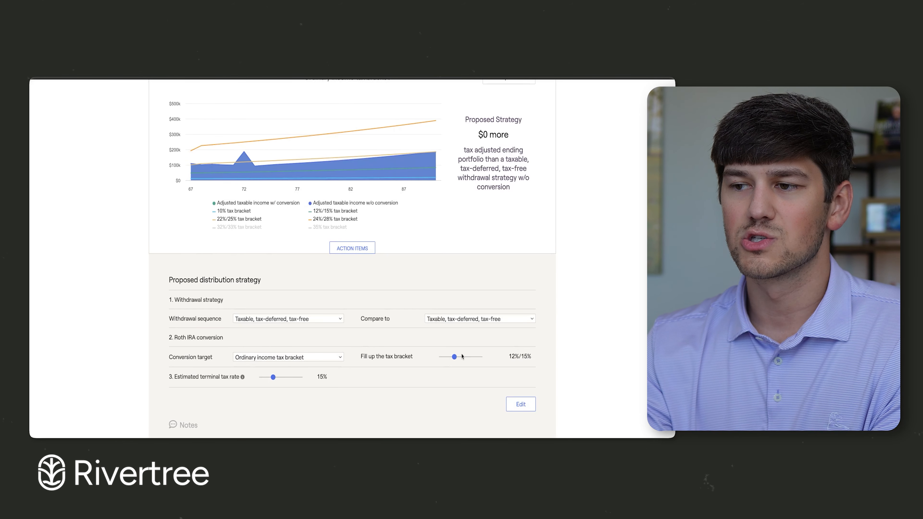
left_click_drag(453, 356, 460, 357)
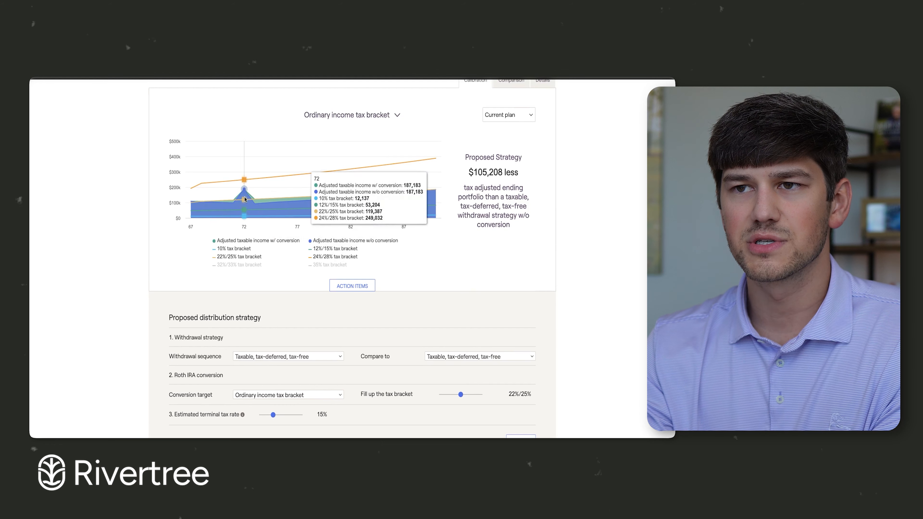
mouse_move(261, 201)
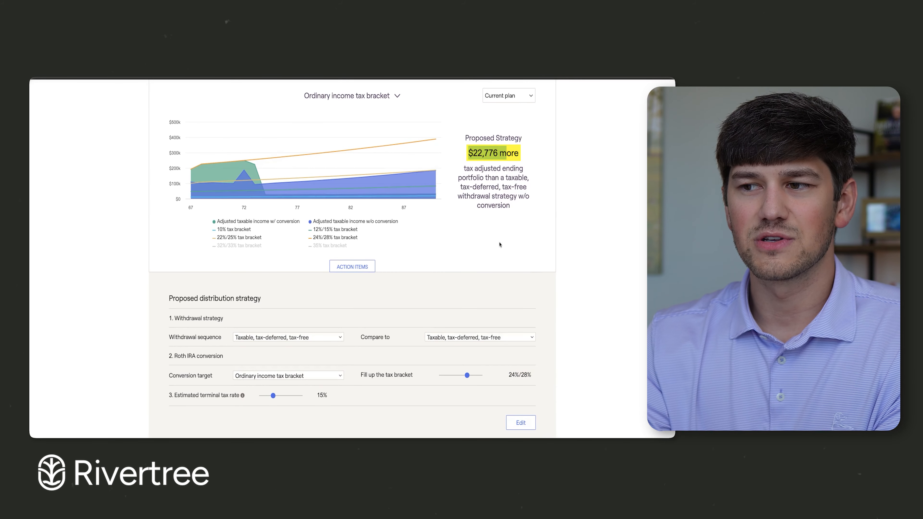
mouse_move(199, 180)
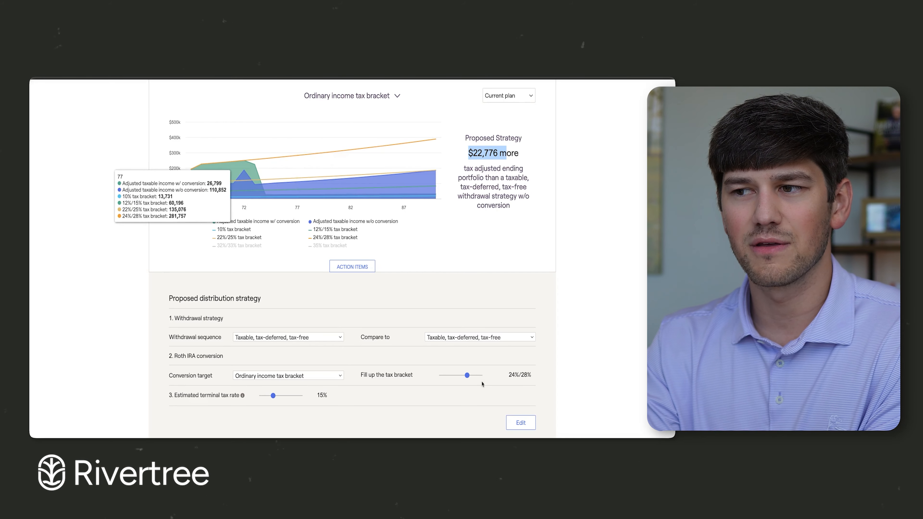
Try the 32%/33% bracket, then settle on 24%/28% for a $22,776 larger ending portfolio
left_click_drag(466, 375, 473, 375)
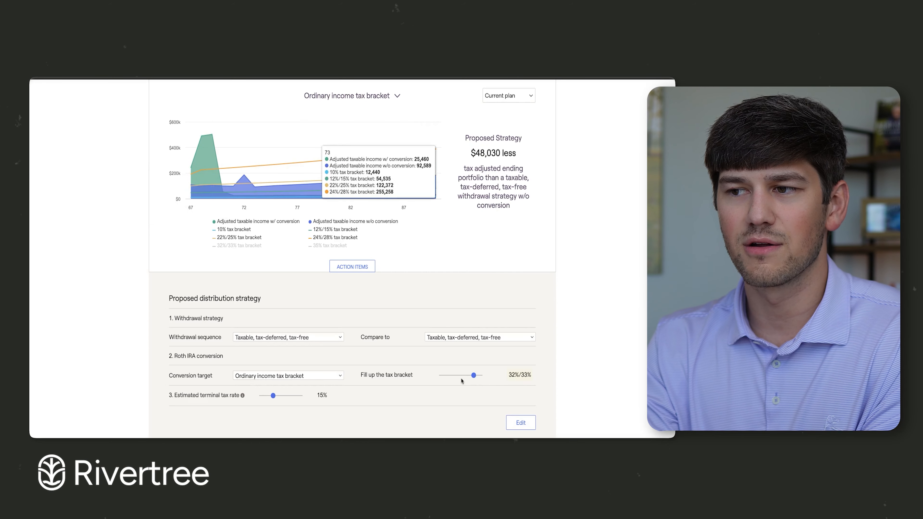
left_click_drag(474, 374, 466, 375)
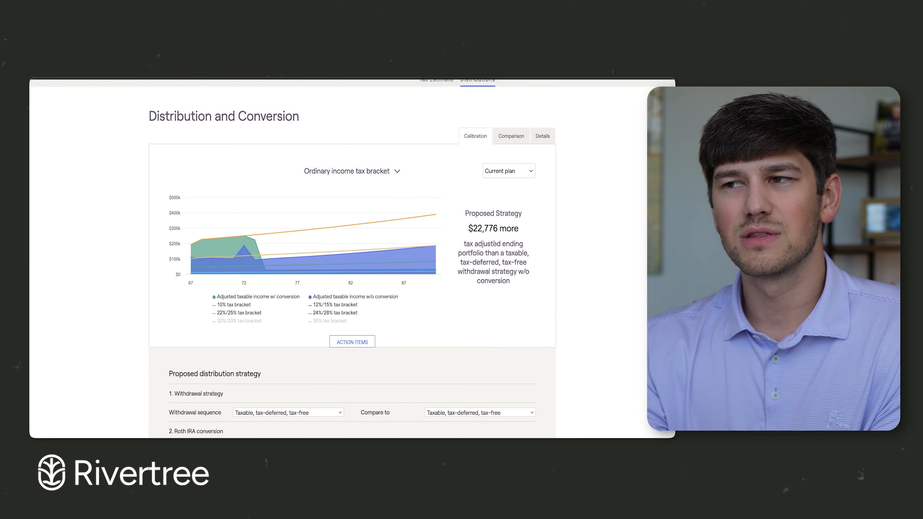
Raise the proposed Travel goal to $7,500 and refresh, giving 94% success ending at $494,720
double_click(493, 228)
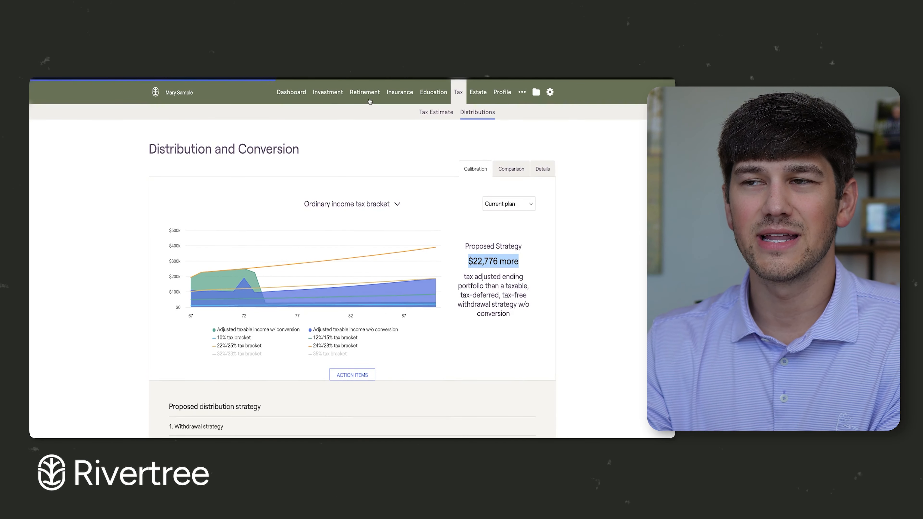
left_click(364, 92)
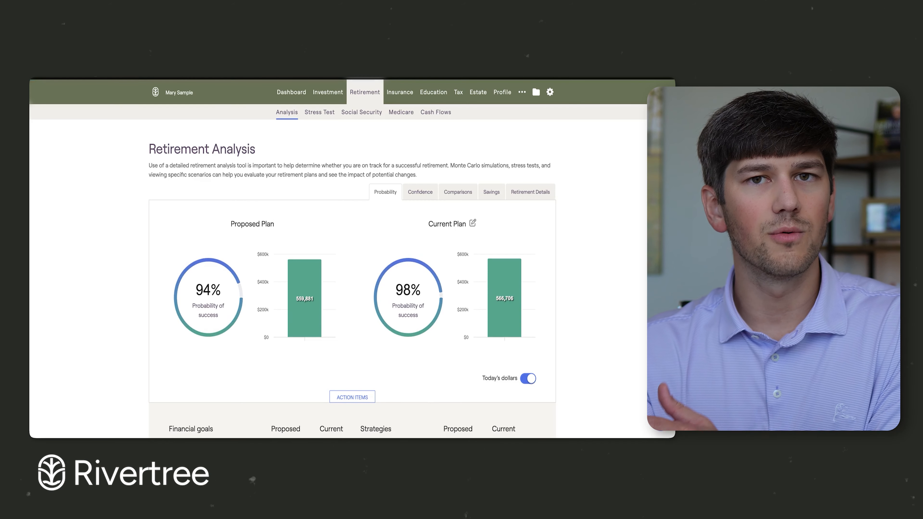
scroll("down", 3)
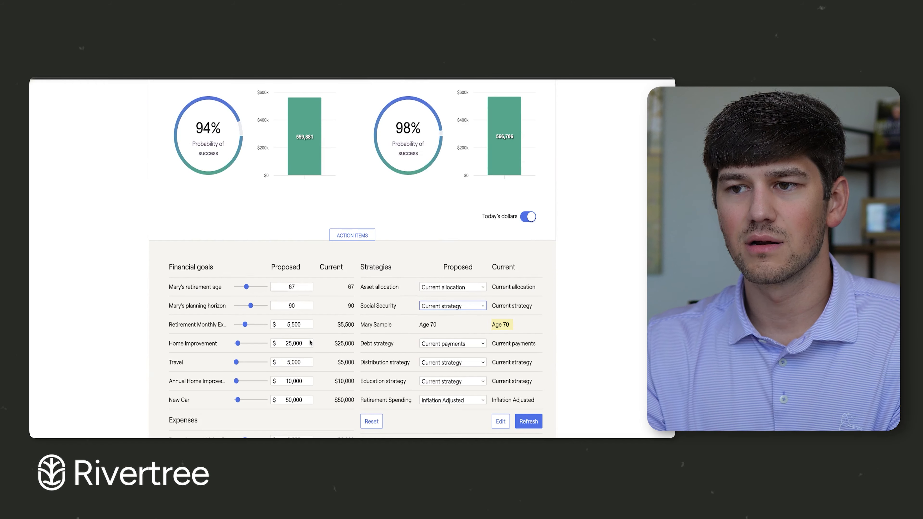
left_click(529, 421)
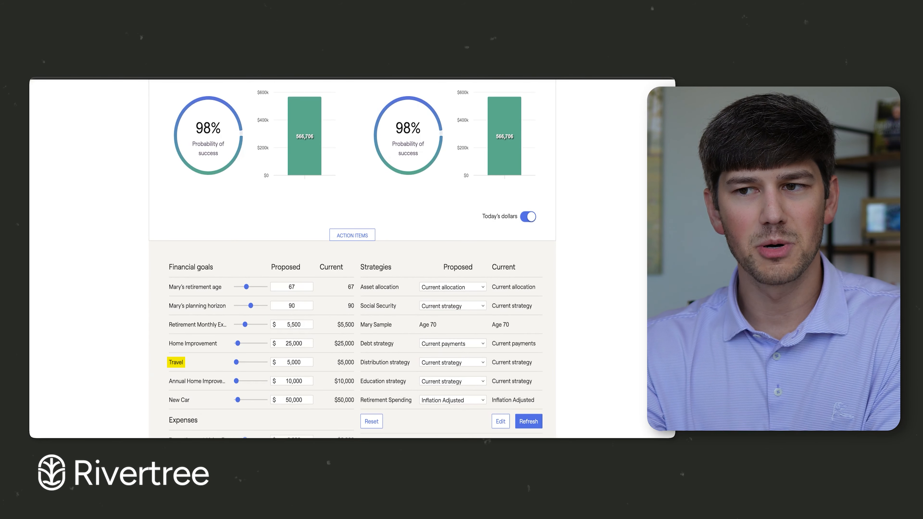
left_click(296, 361)
type("7,500")
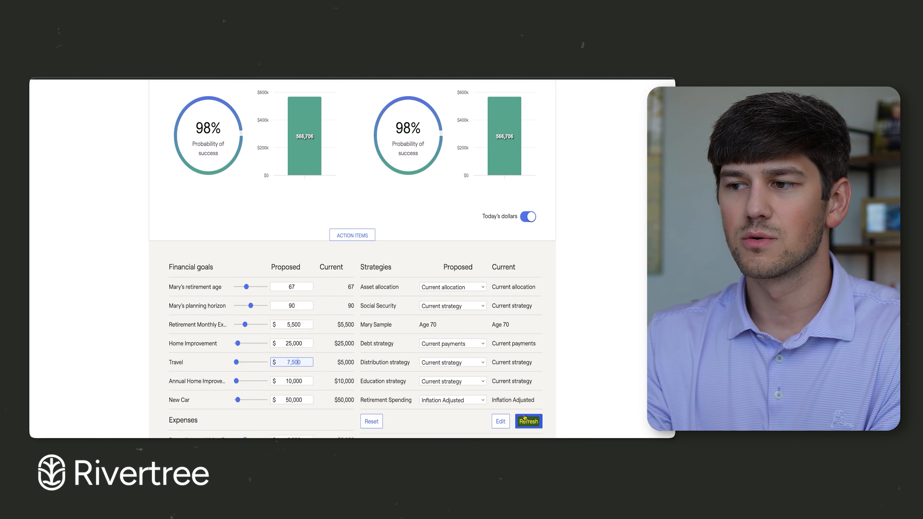
left_click(528, 420)
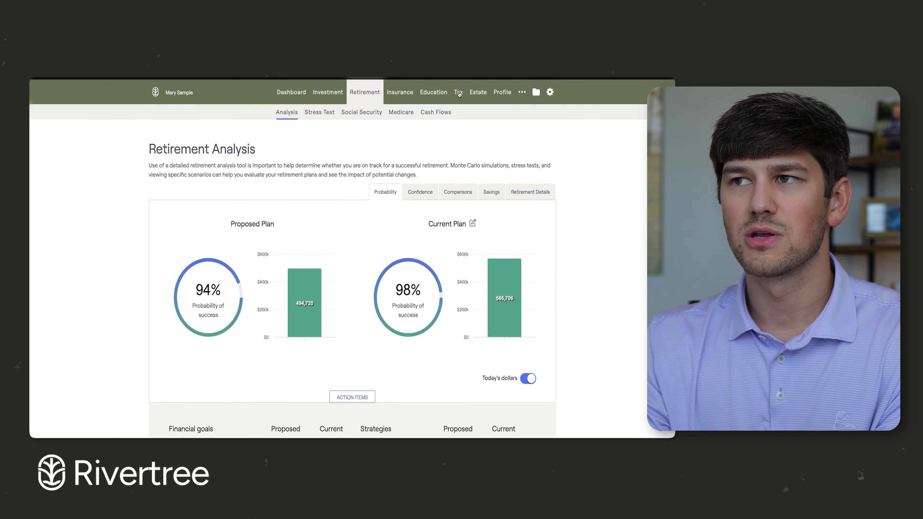
Show the proposed plan's tax estimate, then its distribution and conversion results
left_click(458, 92)
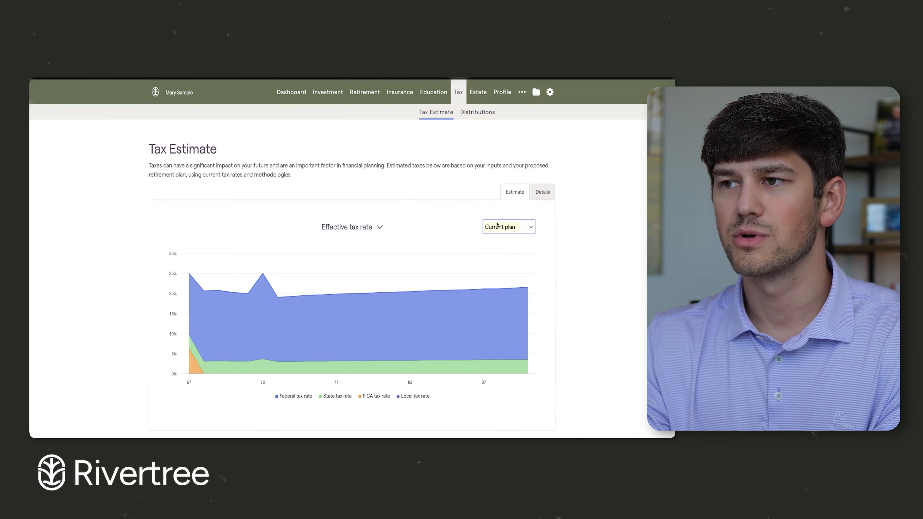
left_click(509, 226)
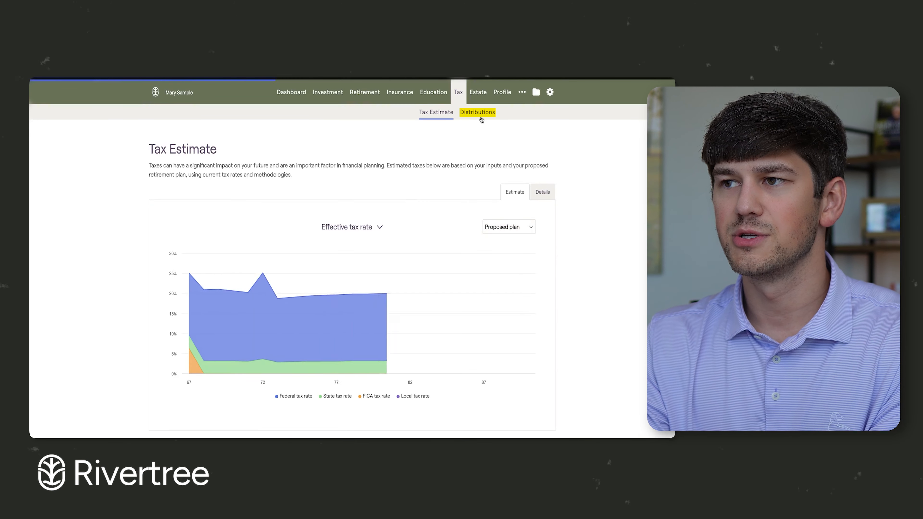
left_click(477, 112)
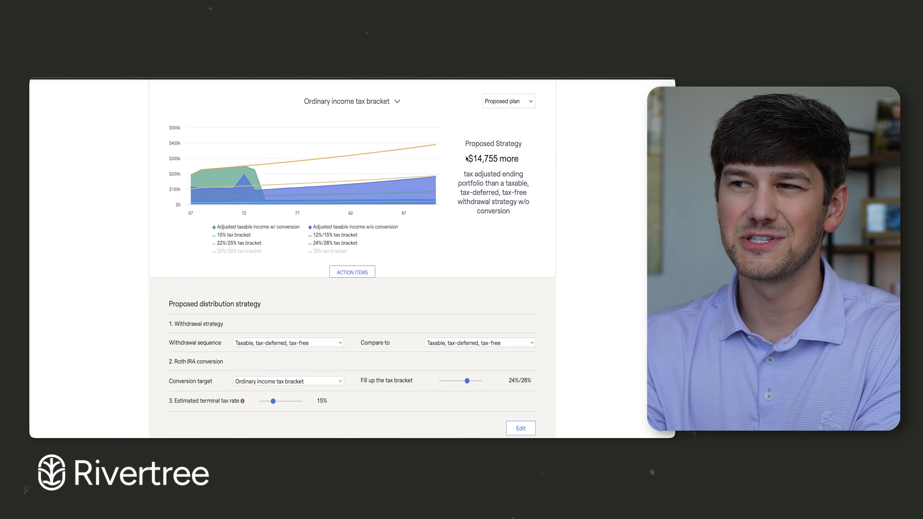